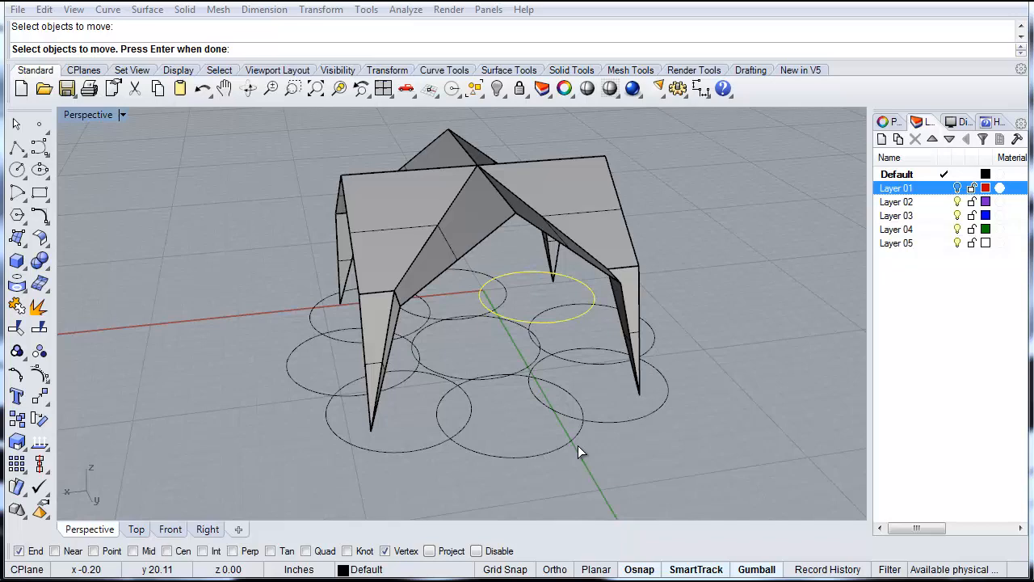
{"action": "mouse_move", "coordinate": [577, 398]}
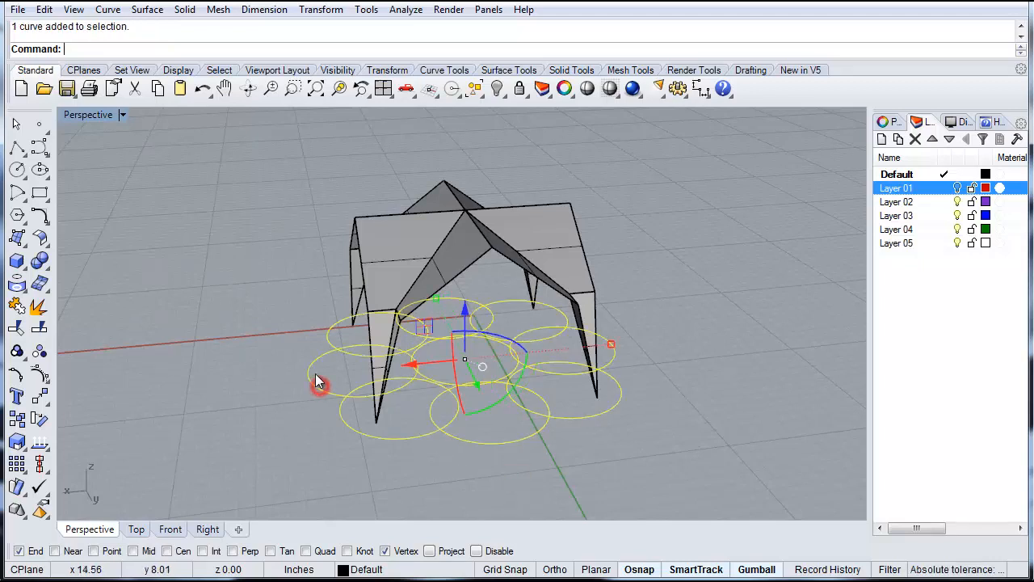
{"action": "mouse_move", "coordinate": [410, 414]}
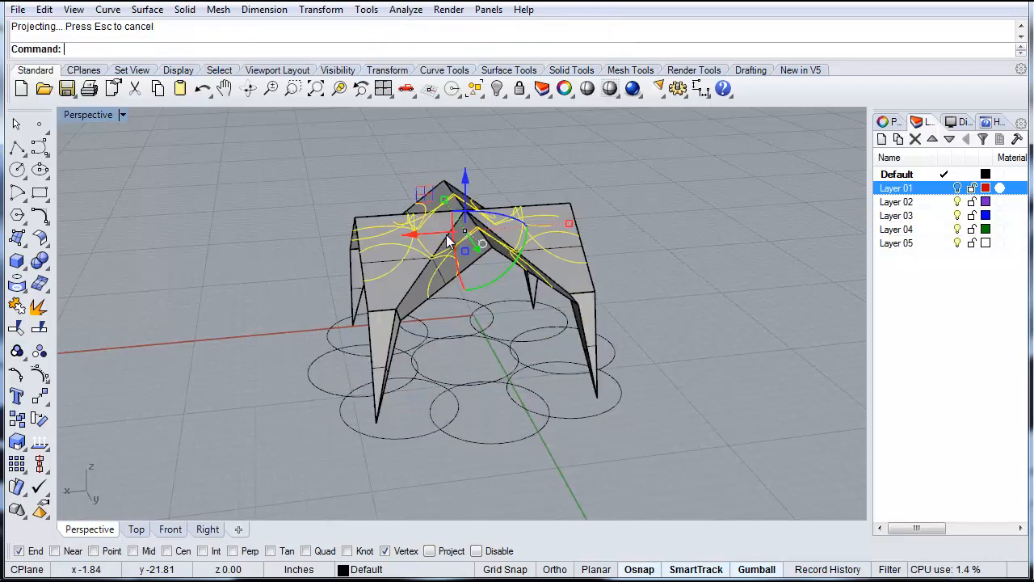
{"action": "mouse_move", "coordinate": [458, 312]}
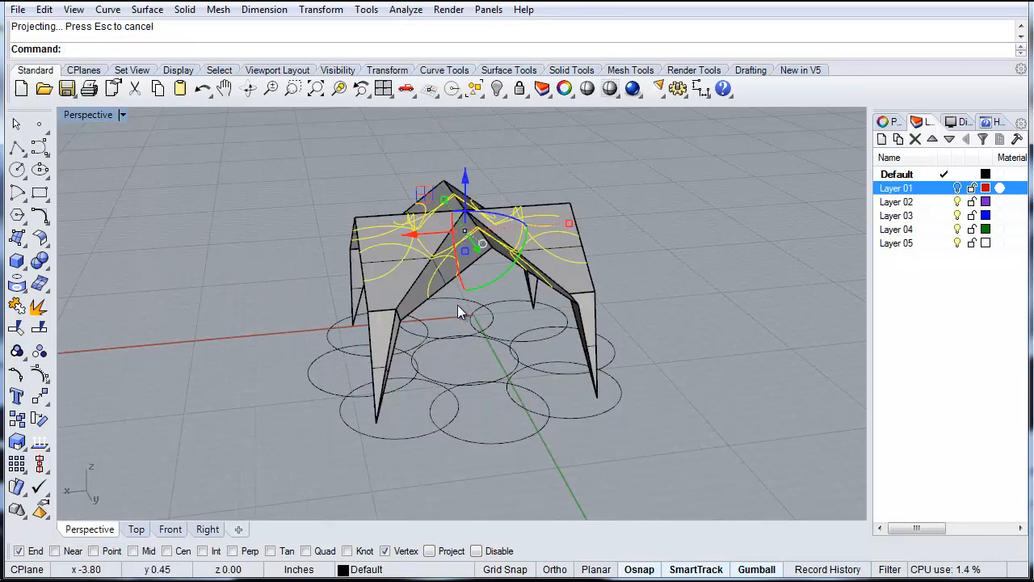
{"action": "mouse_move", "coordinate": [599, 245]}
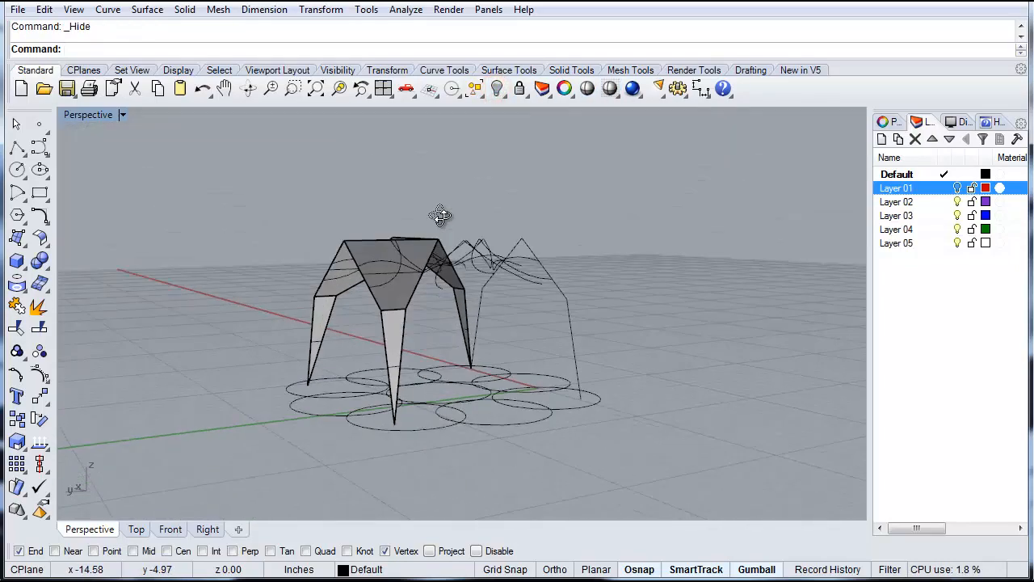
Step: Orbit the Perspective view to inspect the circle curves draped over the vault bay
{"action": "left_click_drag", "start_coordinate": [439, 216], "coordinate": [533, 394]}
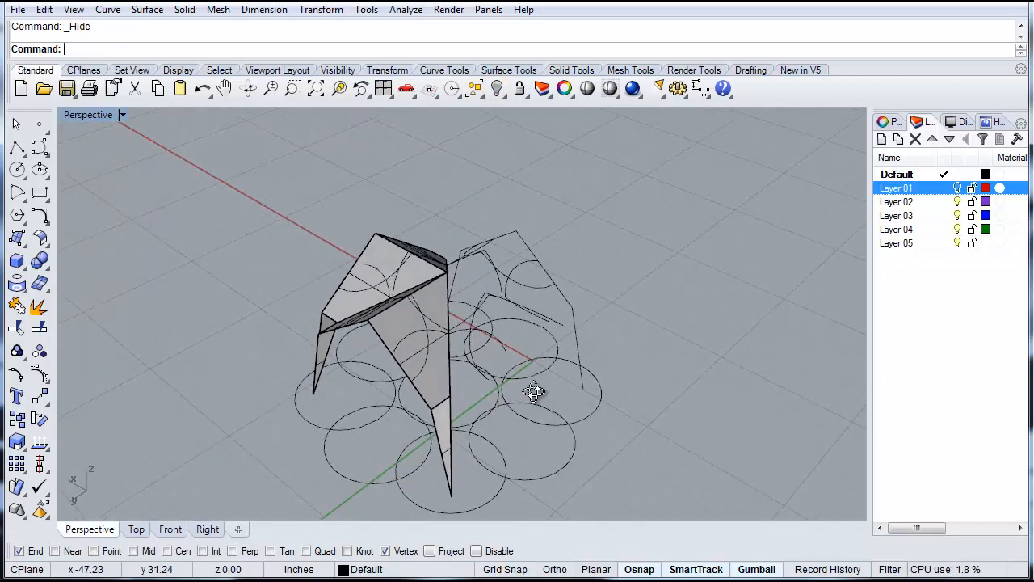